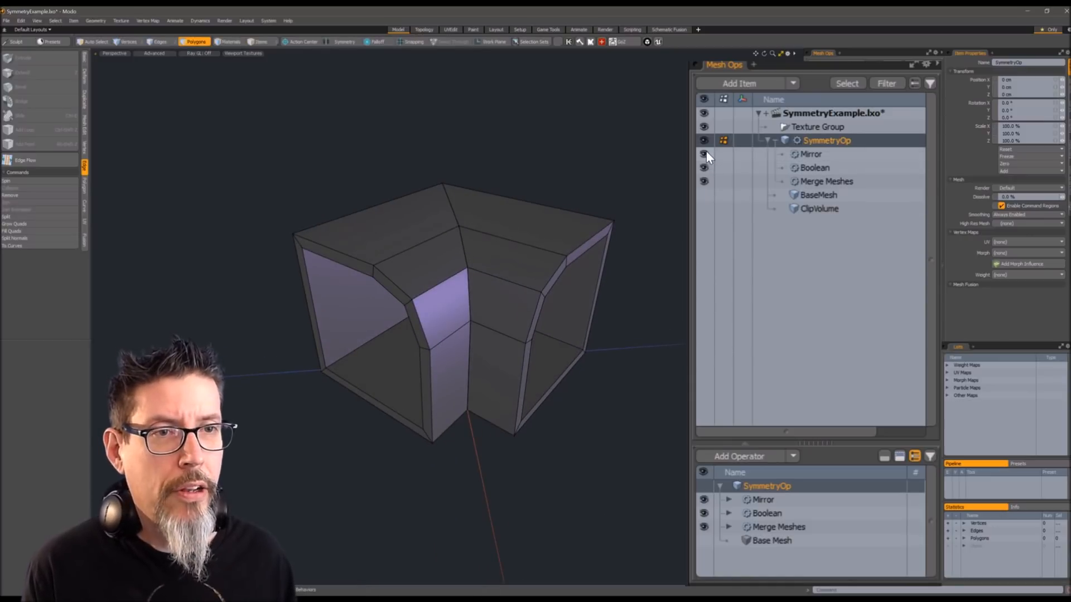
Step: Turn off SymmetryOp visibility in the Mesh Ops list, leaving the viewport empty
left_click(703, 141)
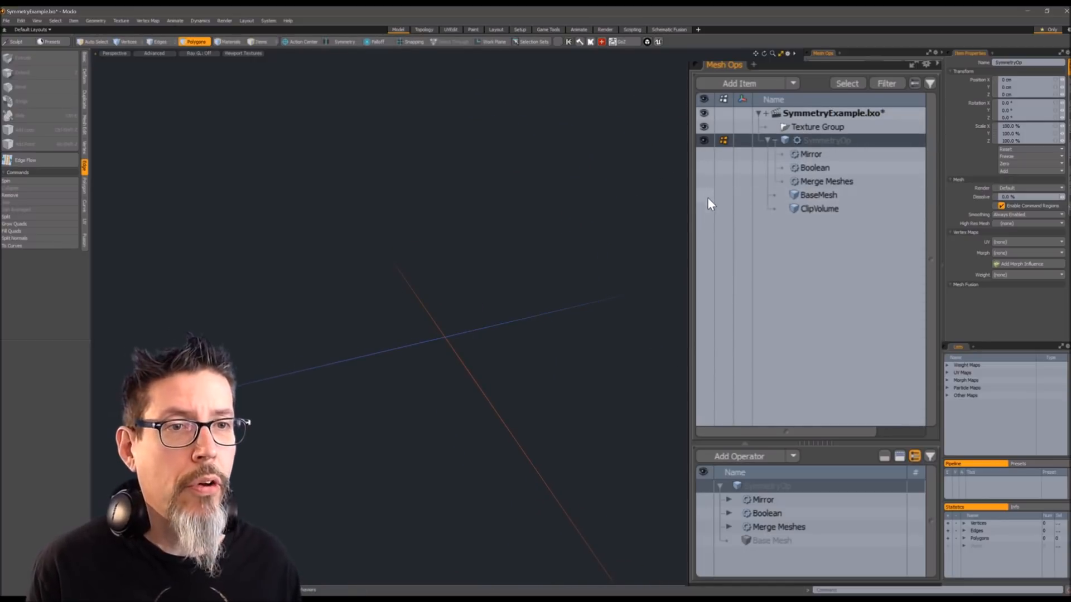
Step: Re-enable SymmetryOp visibility so the mirrored, booleaned corner shape reappears
left_click(704, 194)
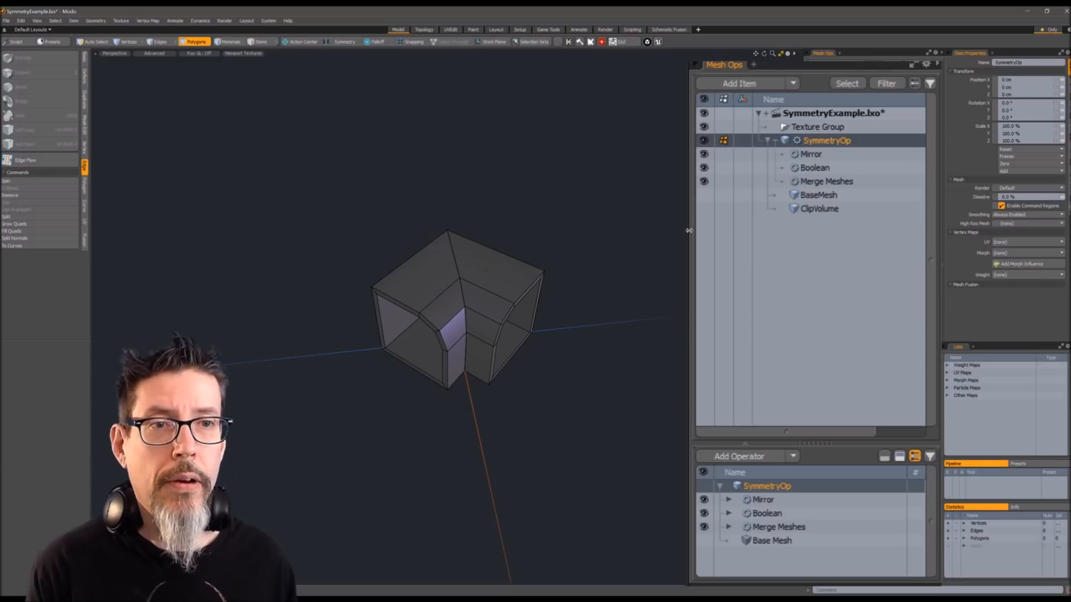
mouse_move(733, 210)
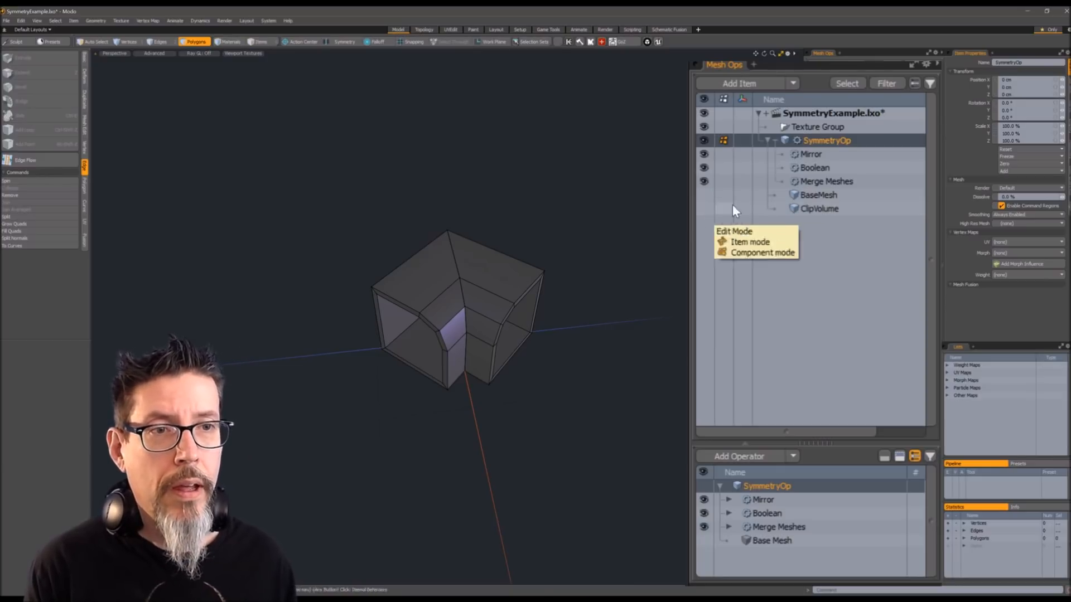
Step: Rotate BaseMesh, then view the SymmetryOp result: two tilted hollow shapes meeting at center
left_click(818, 209)
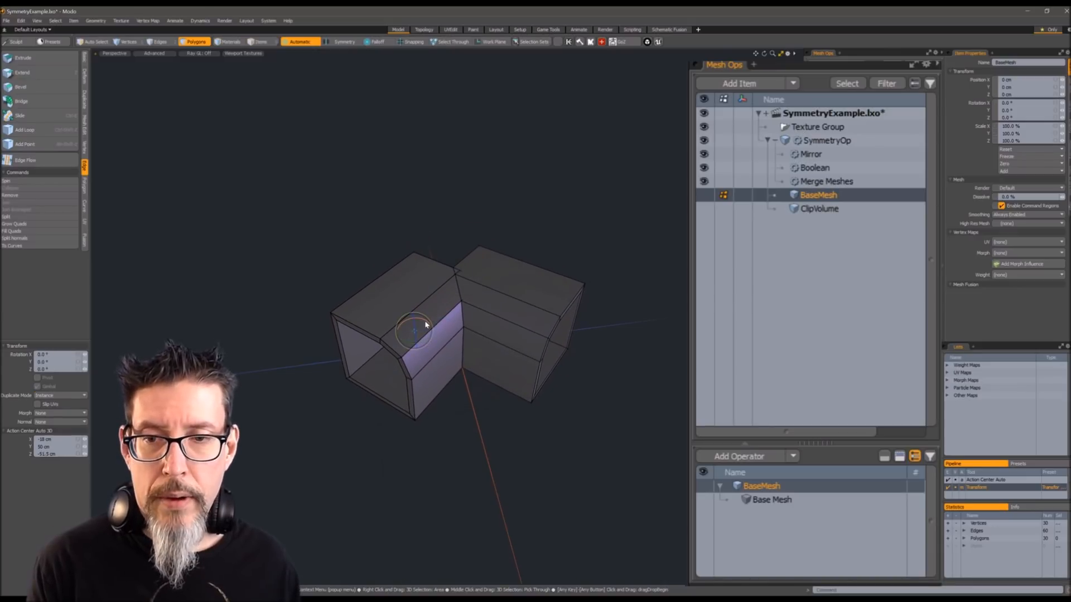
left_click_drag(424, 328, 409, 376)
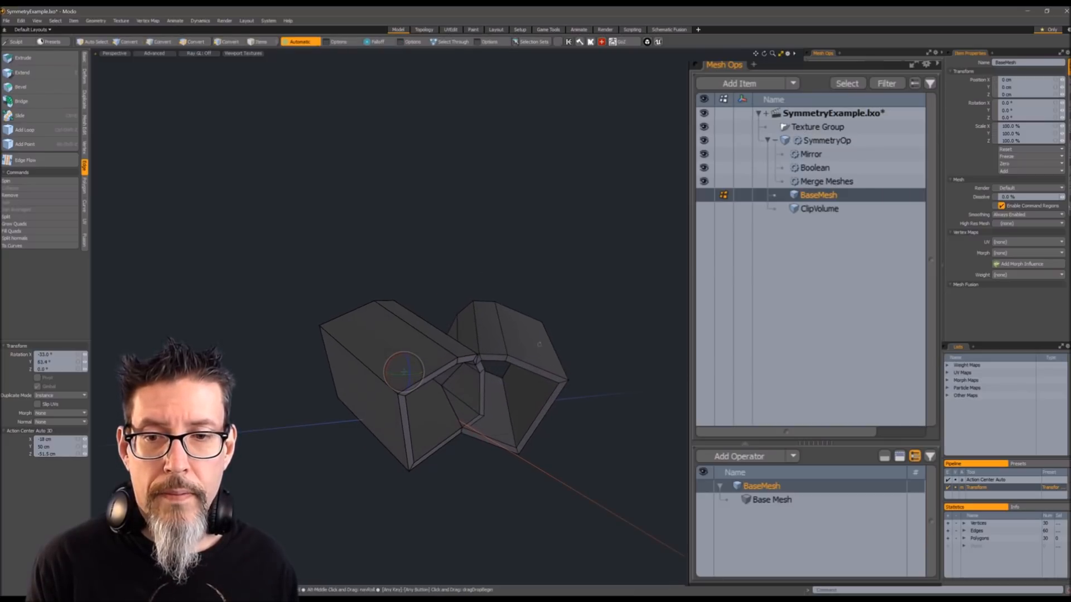
left_click(826, 141)
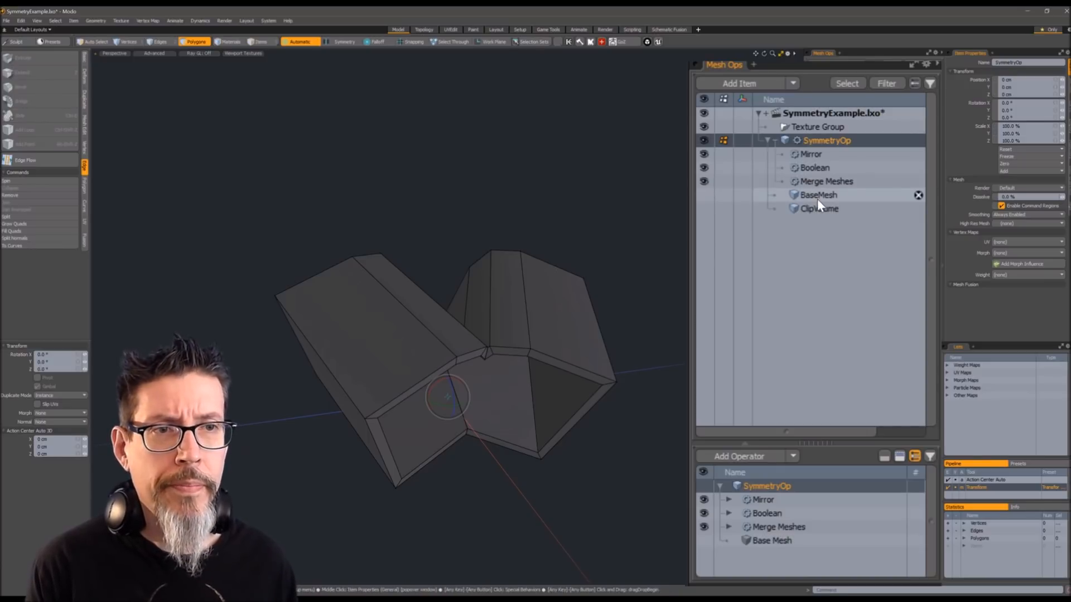
Step: Tilt BaseMesh further before building the second stack SymmetryOp_2
left_click(818, 194)
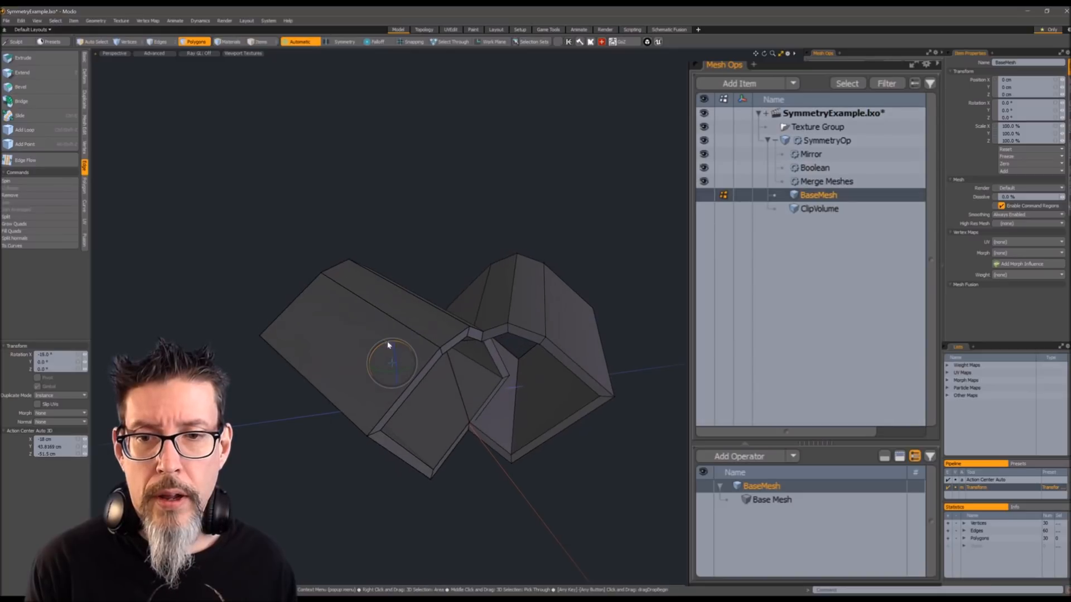
left_click_drag(390, 361, 383, 376)
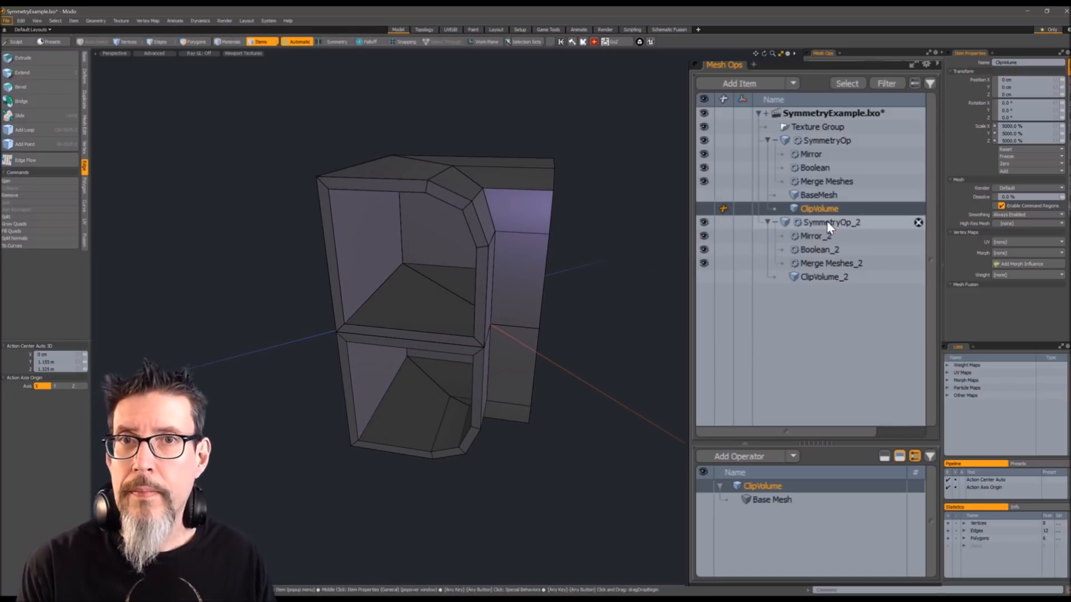
mouse_move(831, 221)
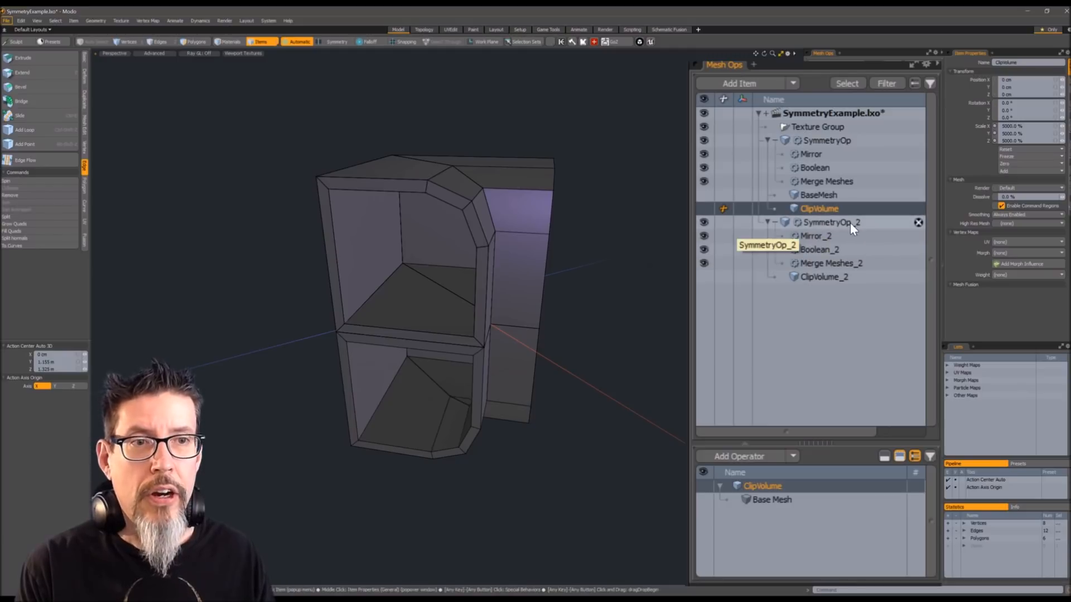
Step: Select ClipVolume_2 and hide the original SymmetryOp, leaving a single compact corner shape
left_click(823, 276)
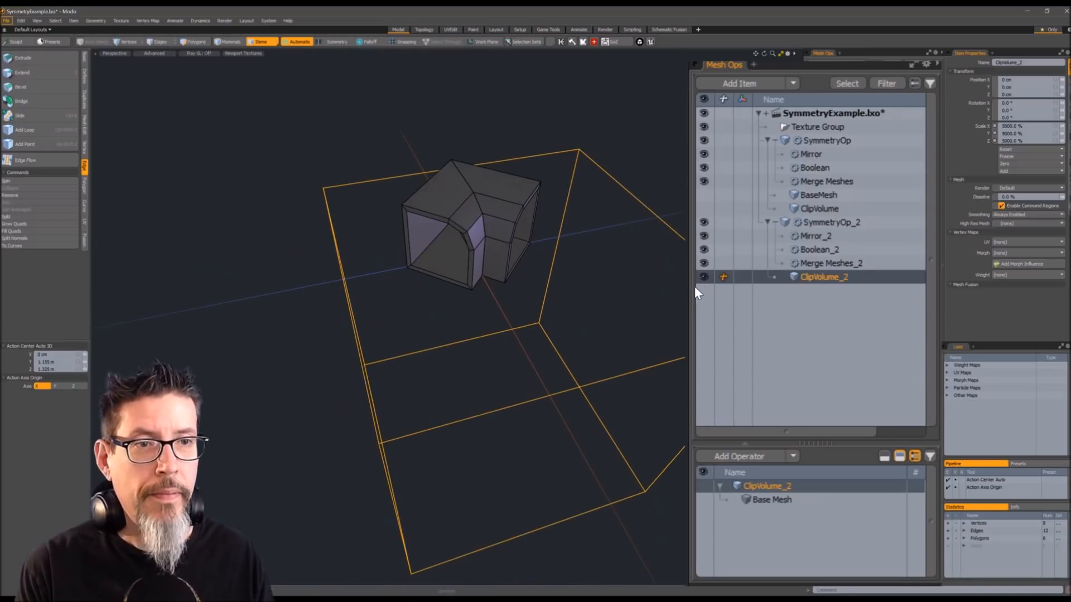
left_click(704, 140)
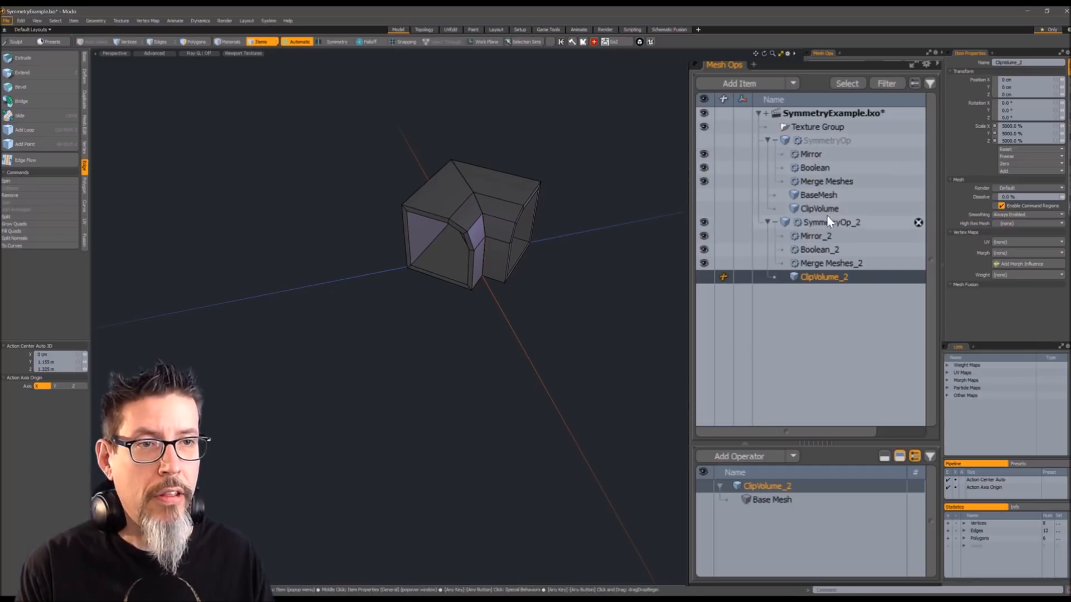
Step: Rotate BaseMesh into a splayed, flared shape and orbit to inspect it
left_click(831, 222)
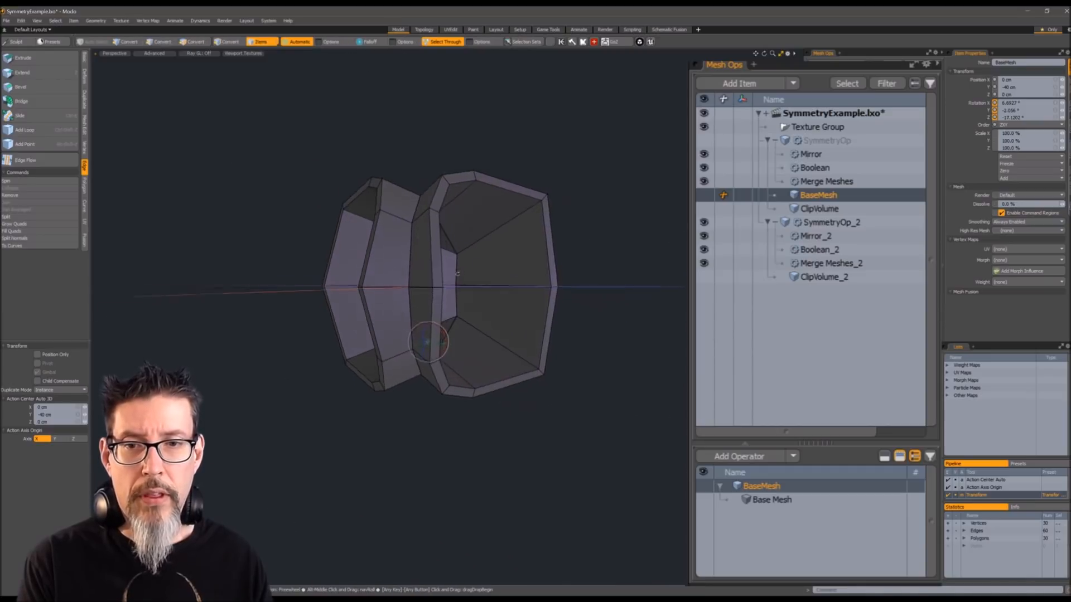
left_click_drag(458, 274, 498, 187)
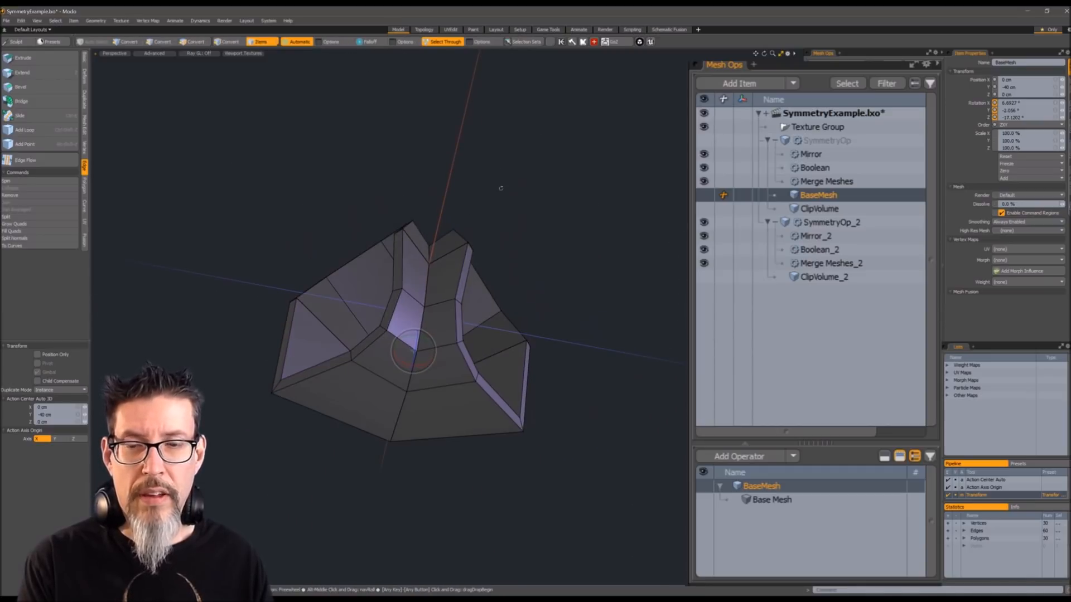